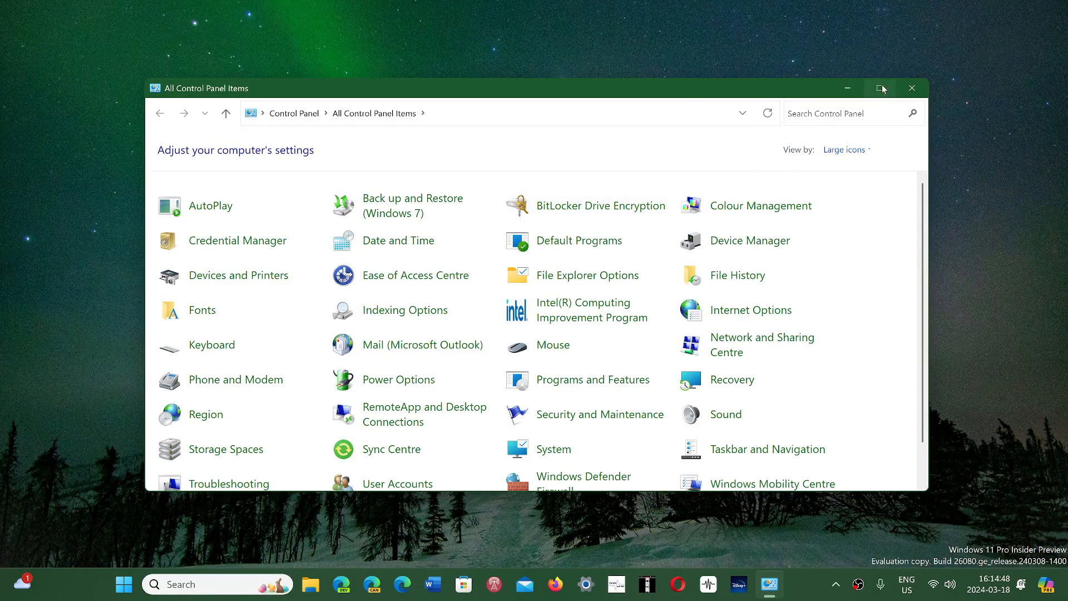
- Maximize the All Control Panel Items window so it fills the screen
left_click(881, 88)
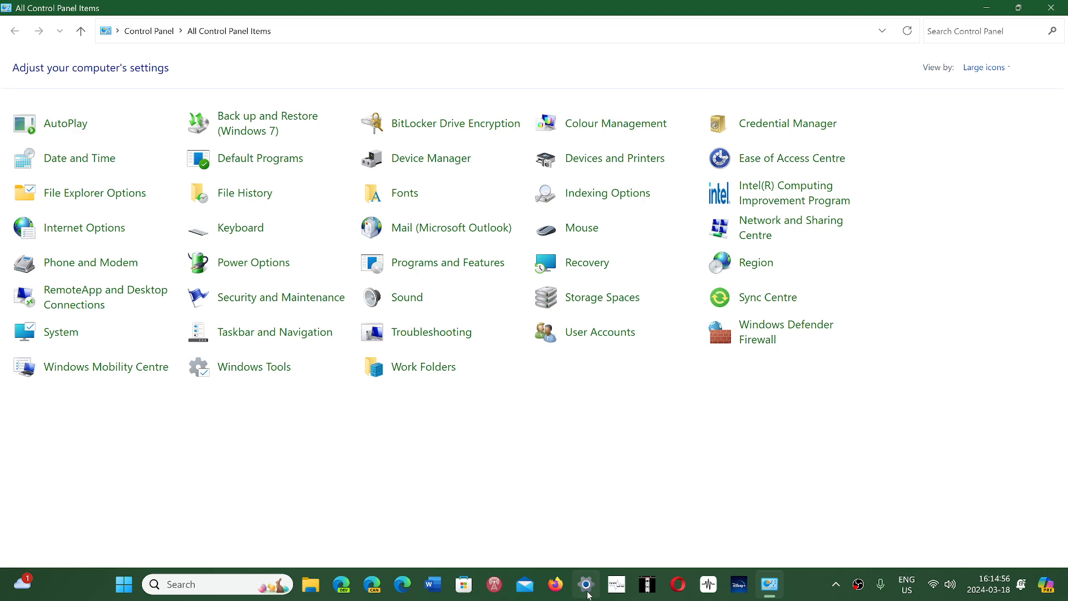
left_click(585, 583)
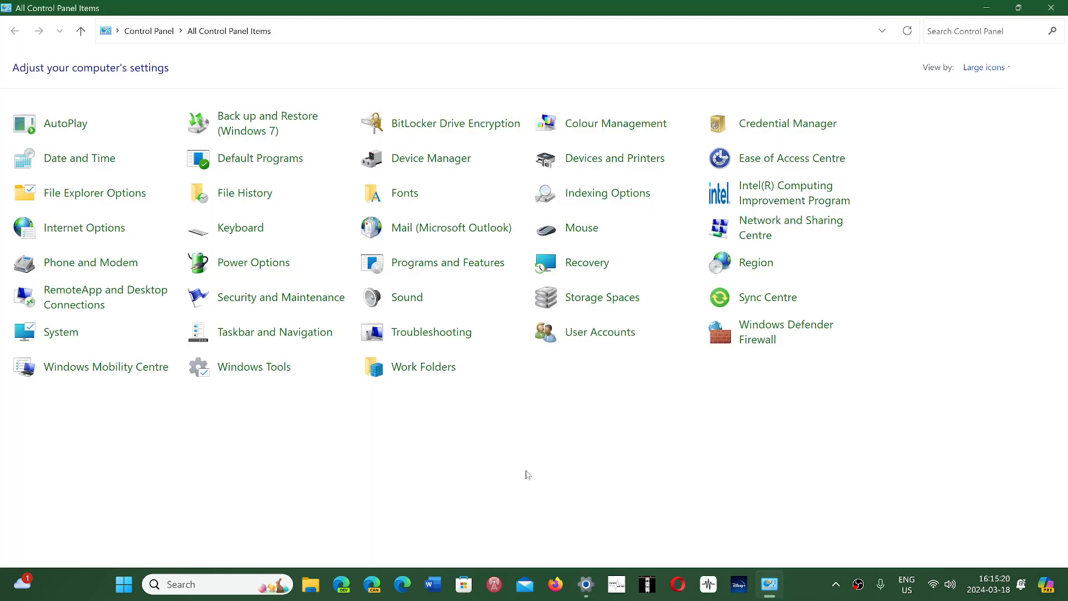
mouse_move(443, 470)
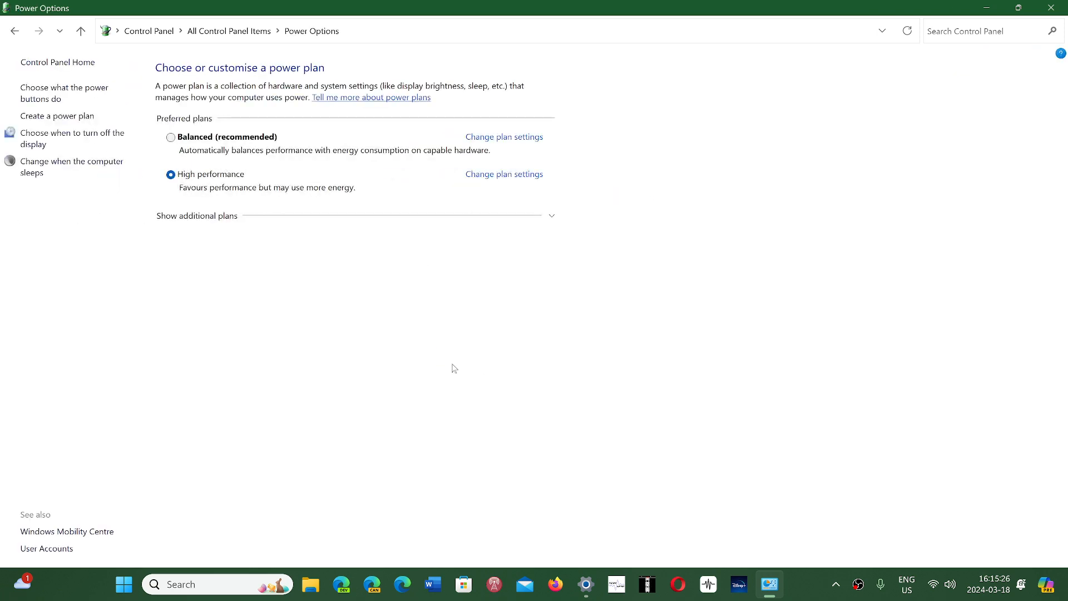
mouse_move(310, 335)
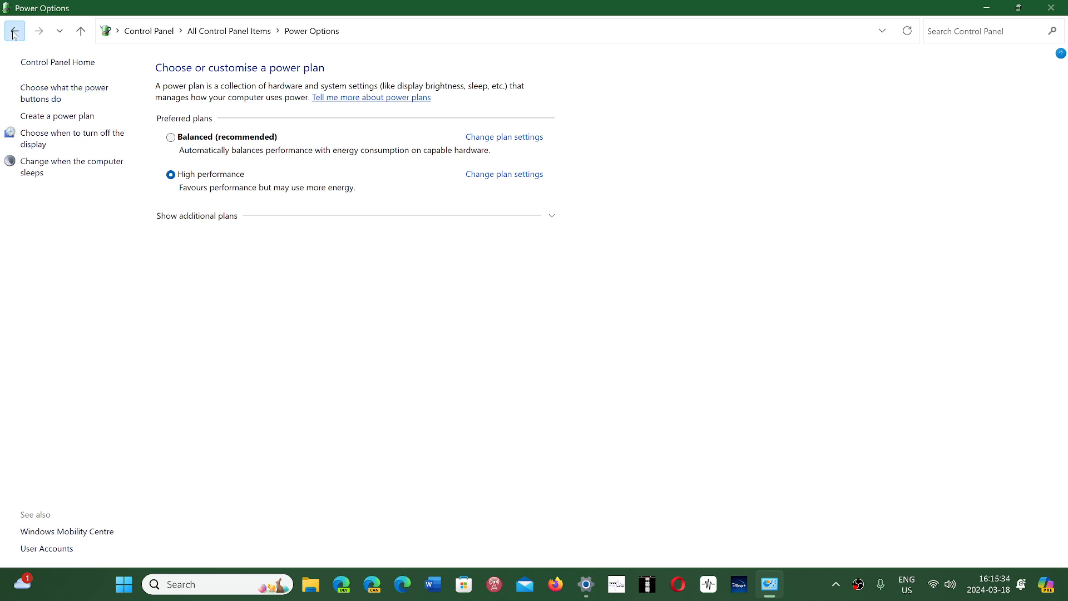
- Go back from Power Options to the All Control Panel Items list
left_click(15, 31)
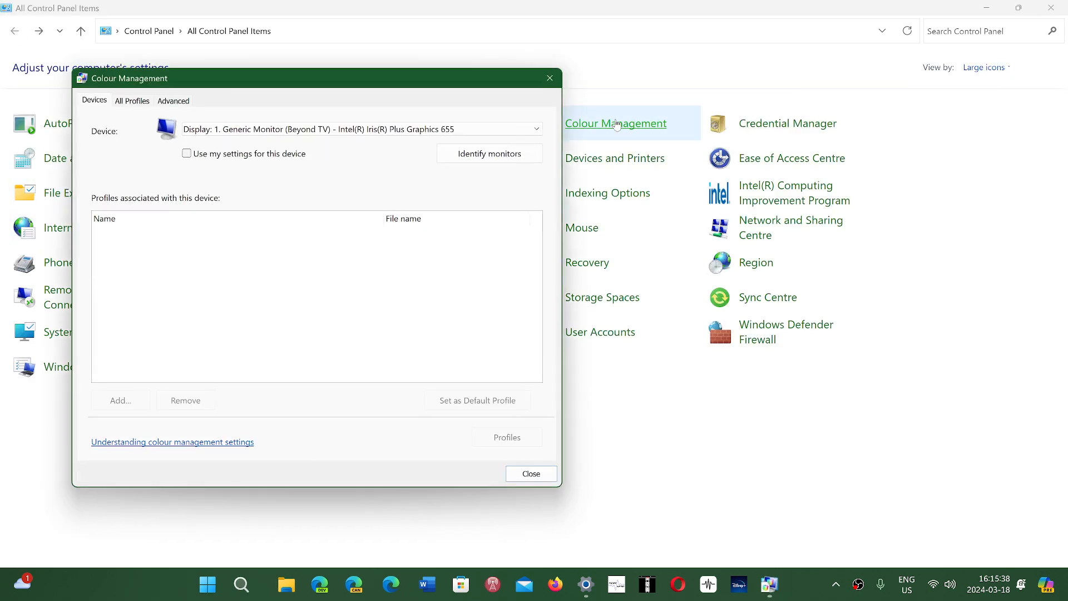
mouse_move(549, 77)
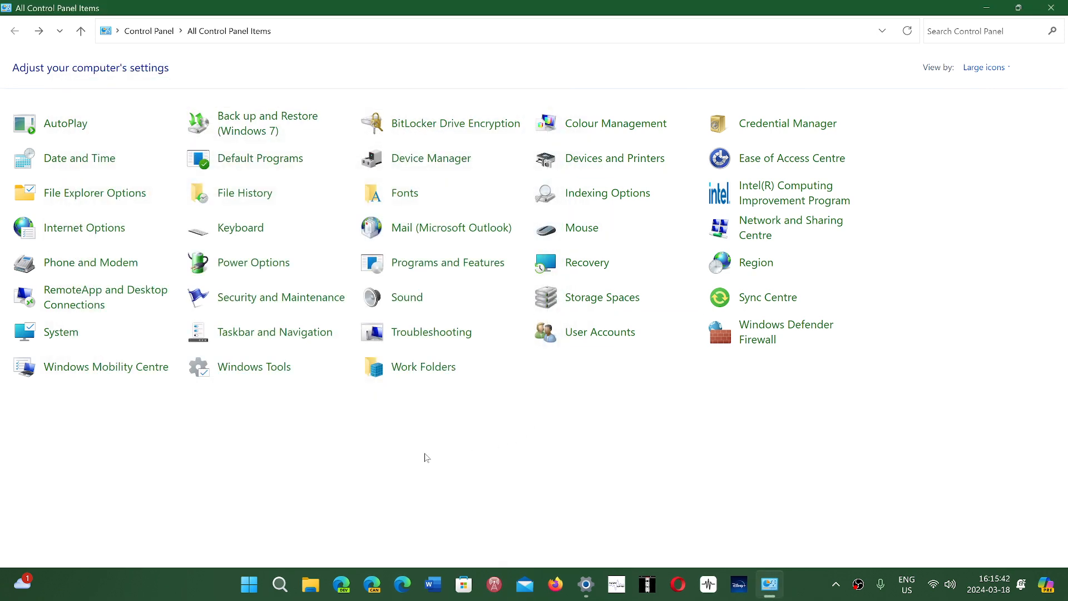
mouse_move(261, 479)
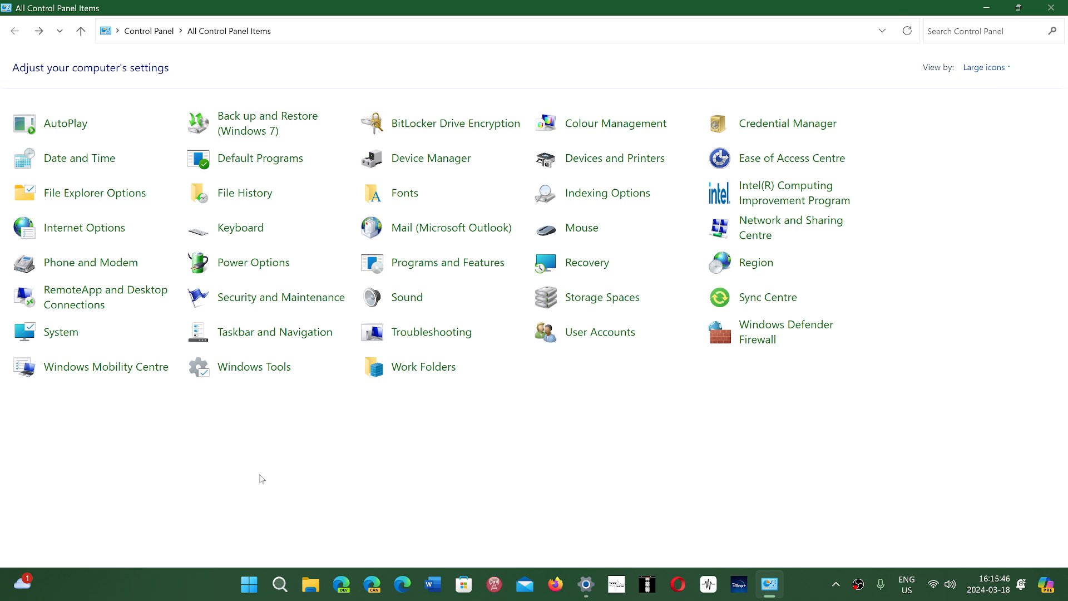
mouse_move(574, 497)
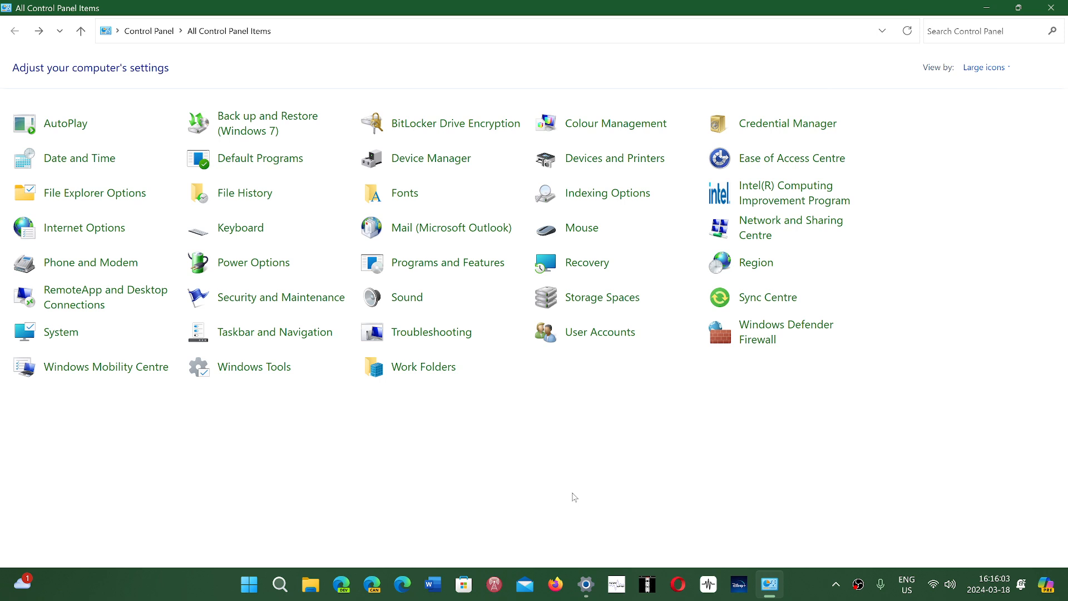
mouse_move(890, 480)
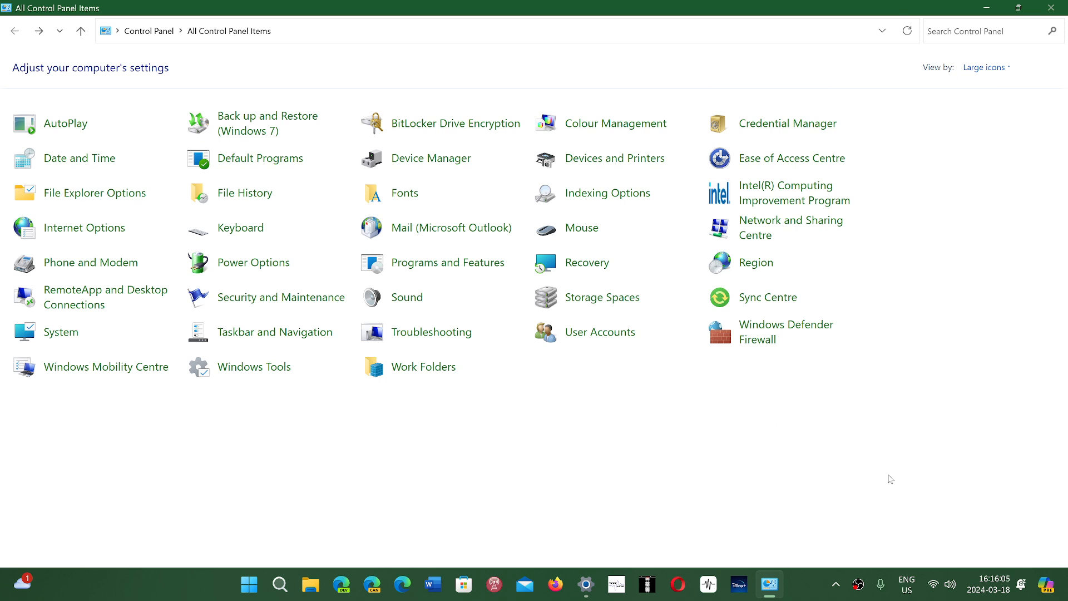
mouse_move(526, 518)
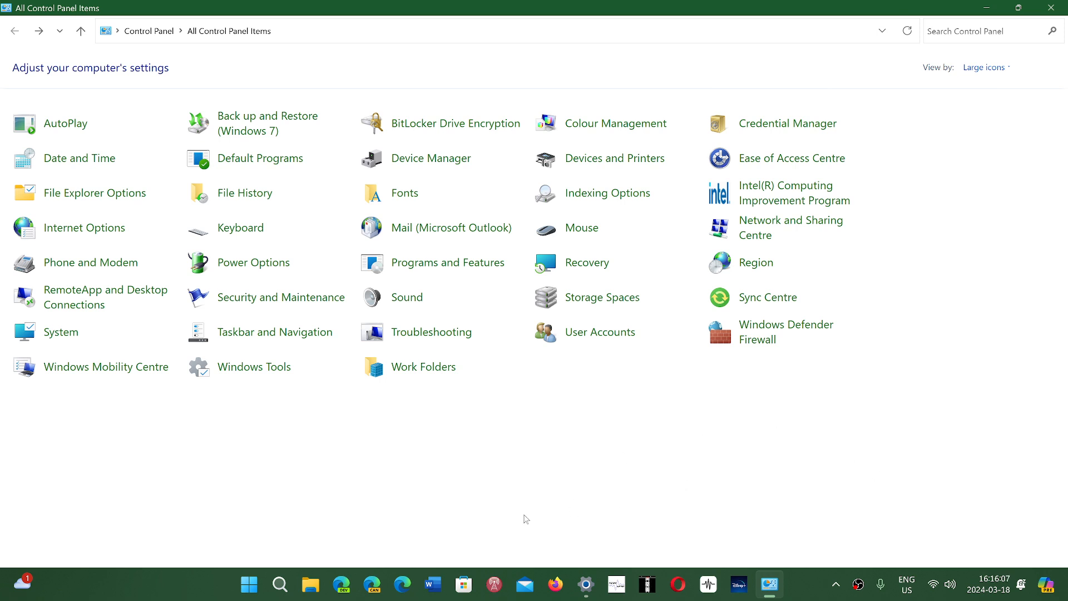
mouse_move(871, 429)
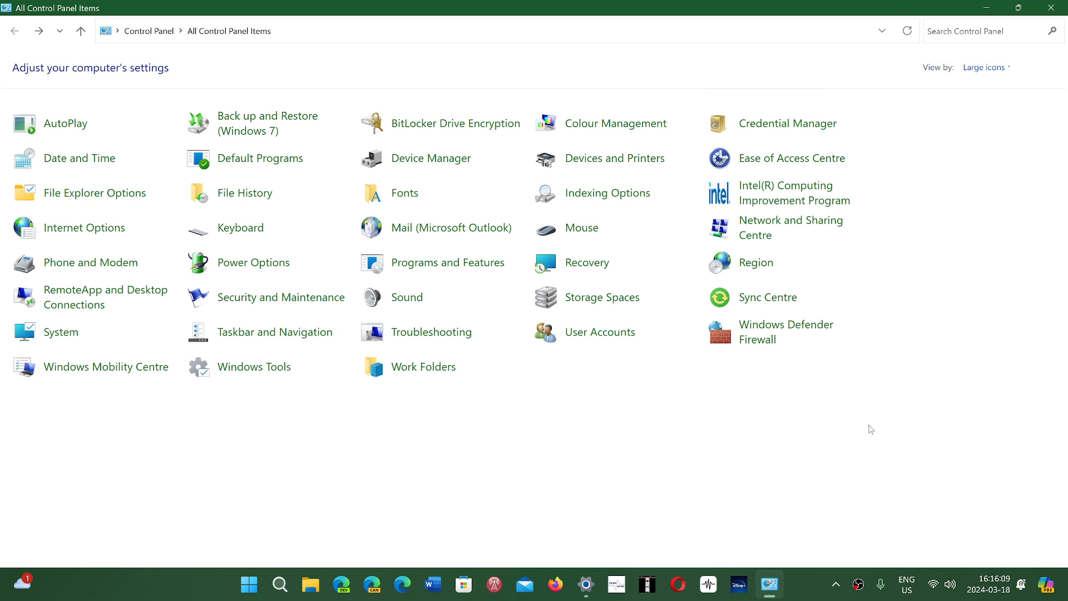
mouse_move(318, 496)
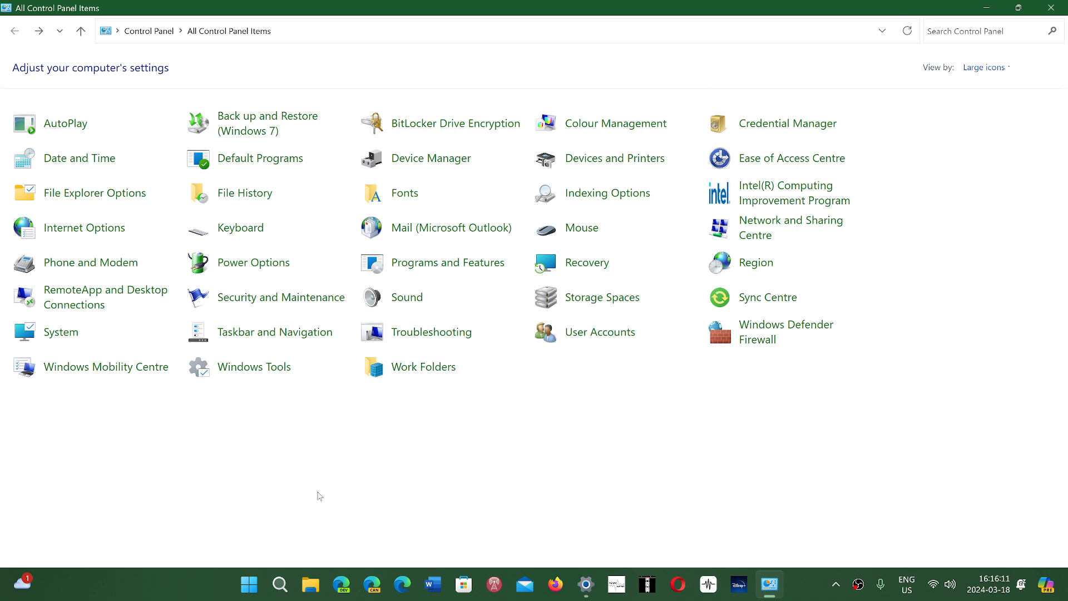
mouse_move(60, 332)
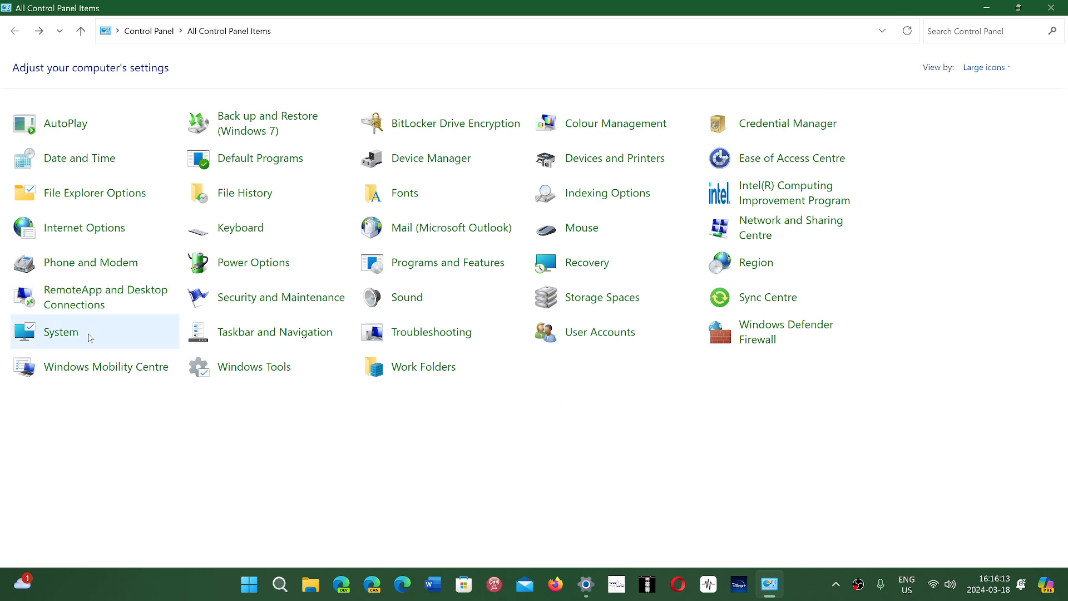
- Choose System from the Control Panel items to show Settings' About page
left_click(61, 331)
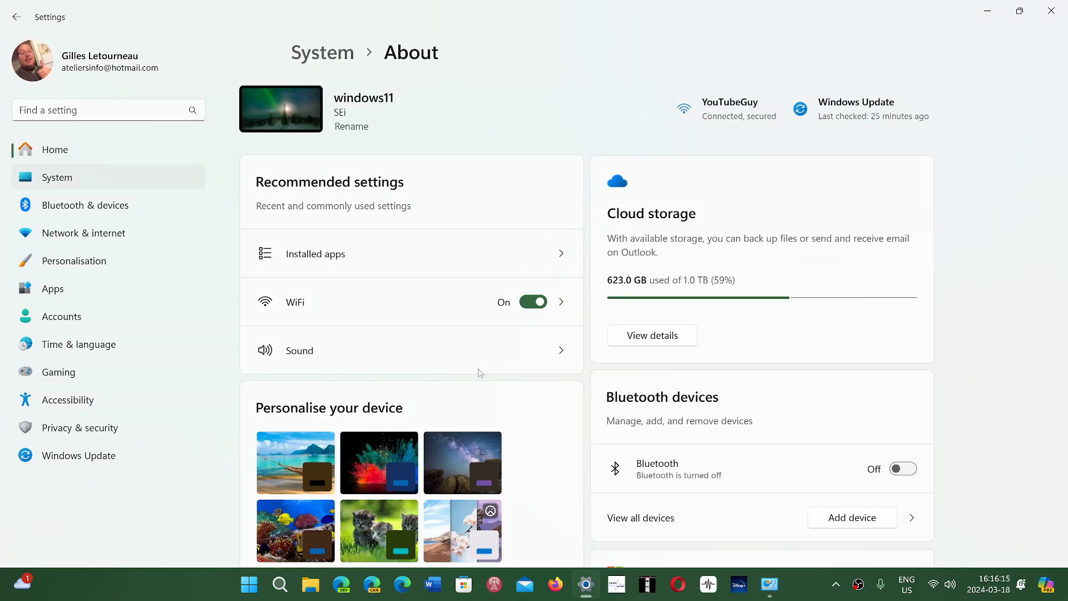